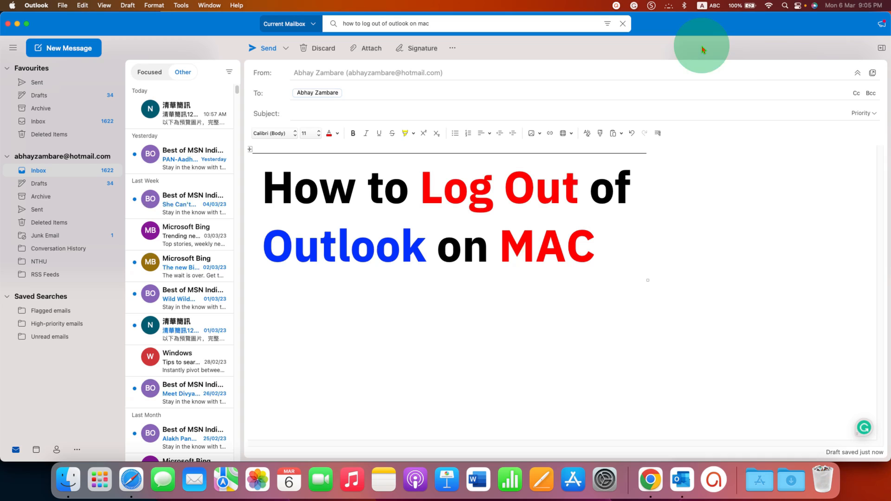
mouse_move(800, 50)
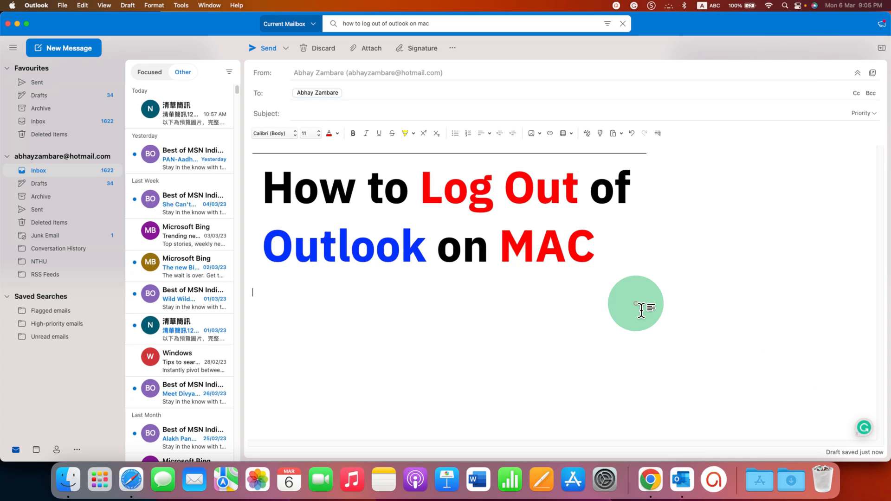
mouse_move(405, 405)
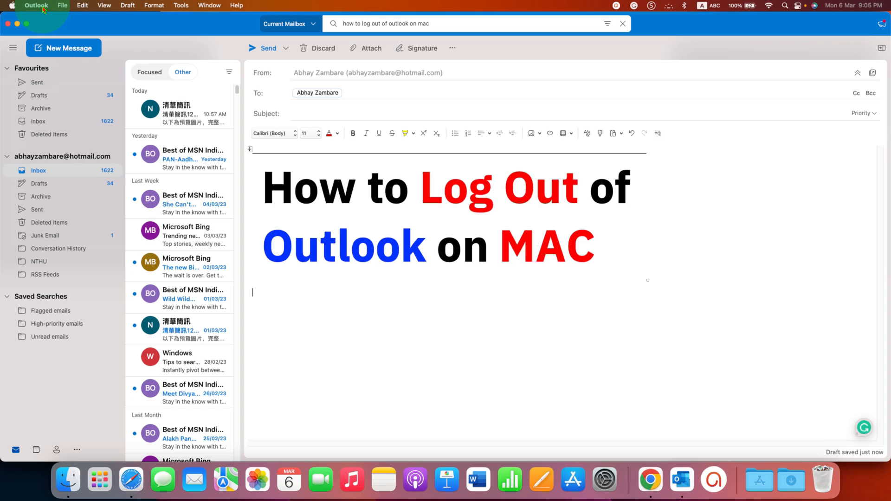
Bring up Outlook's Preferences window from the Outlook menu via Settings….
left_click(39, 7)
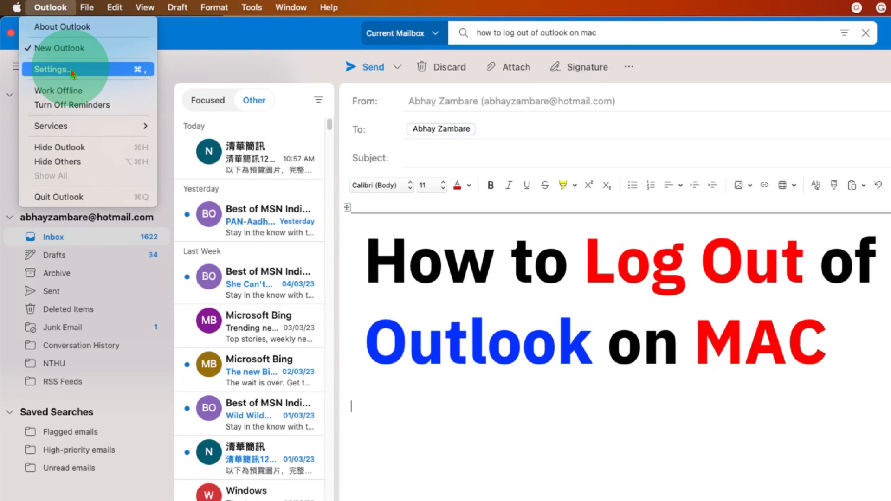
left_click(52, 69)
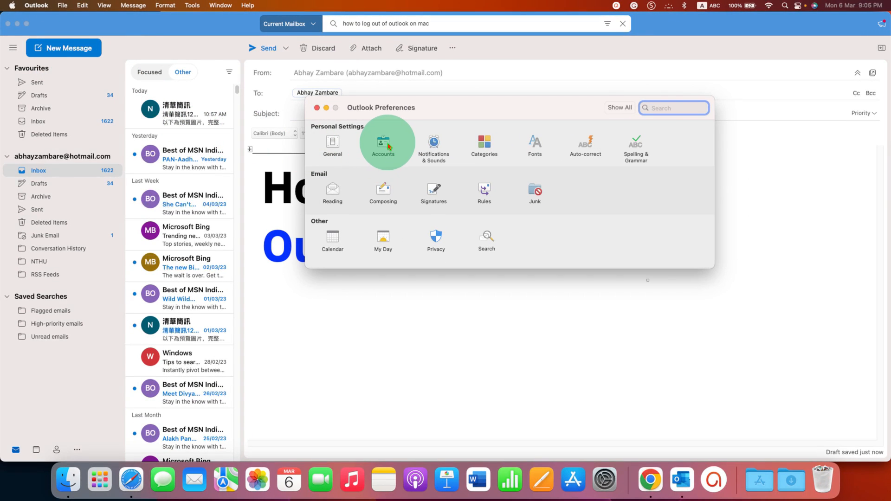
Show the Accounts pane and select the Default Account (Outlook.com) in the list.
left_click(383, 142)
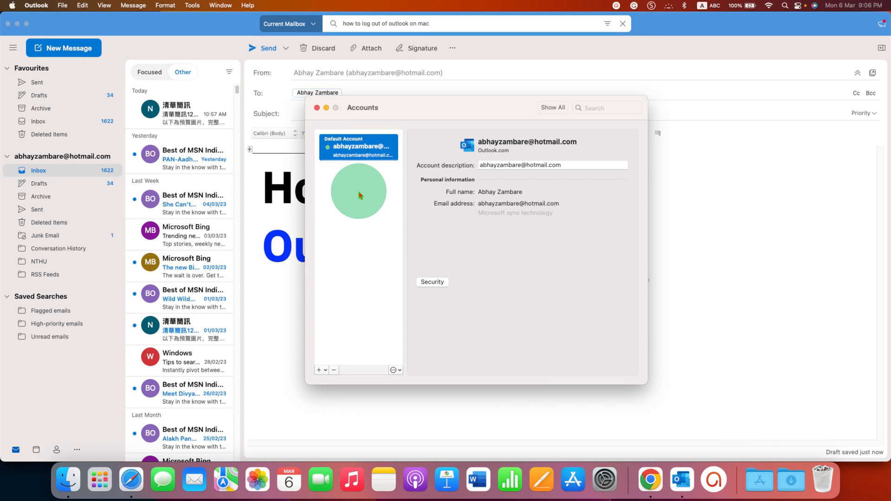
left_click(362, 149)
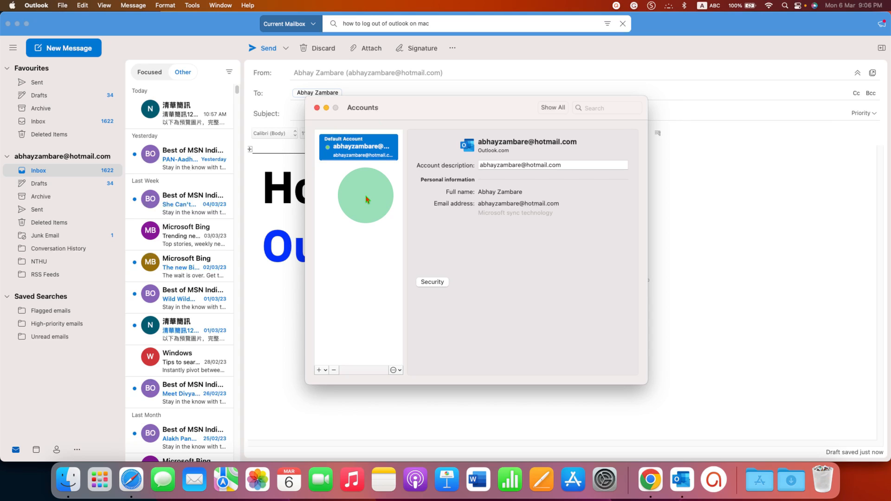
mouse_move(366, 153)
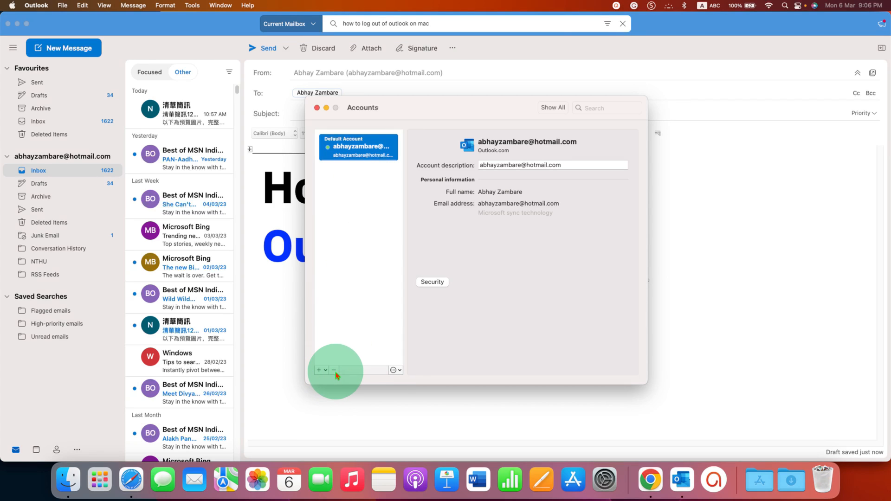
mouse_move(334, 372)
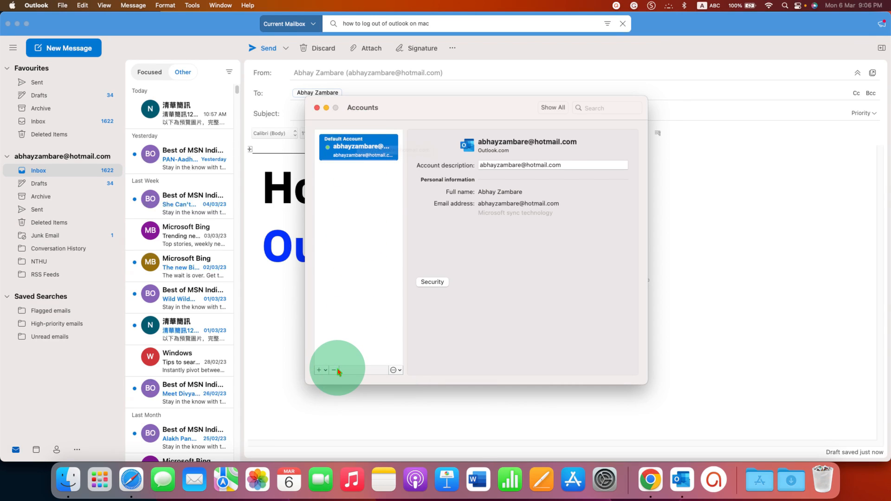
Use the minus button to prompt signing out of the Outlook.com account.
left_click(334, 369)
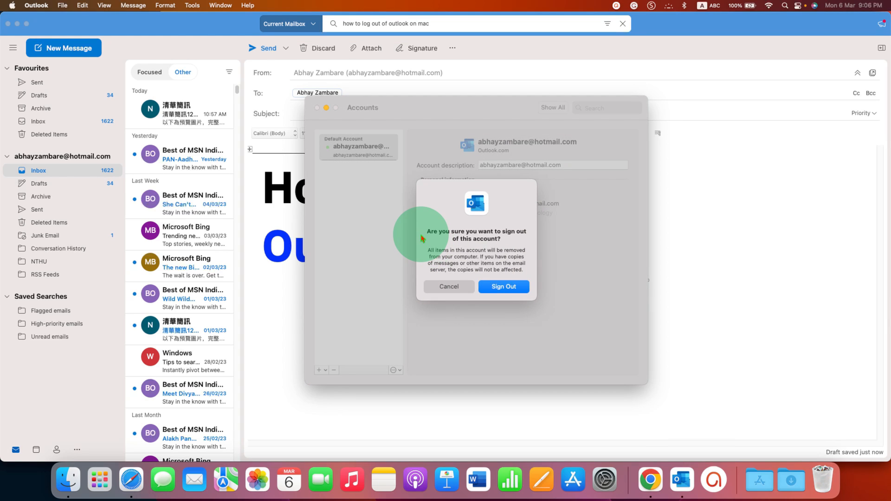
mouse_move(451, 232)
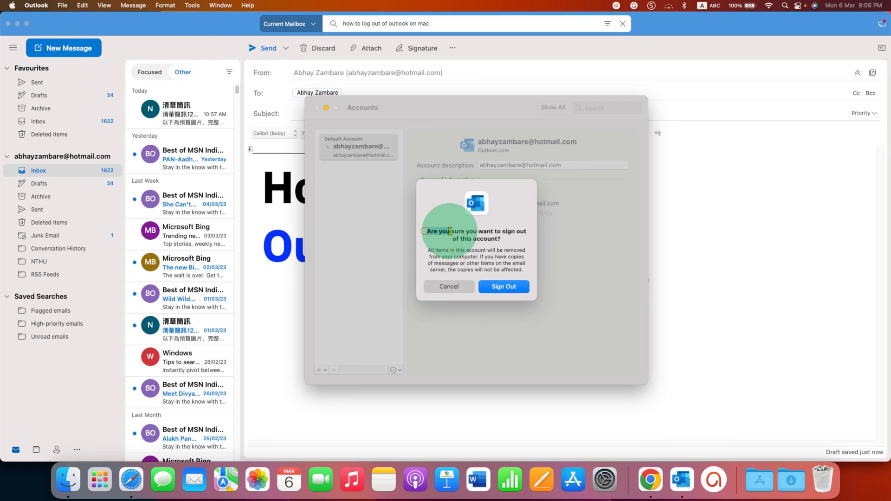